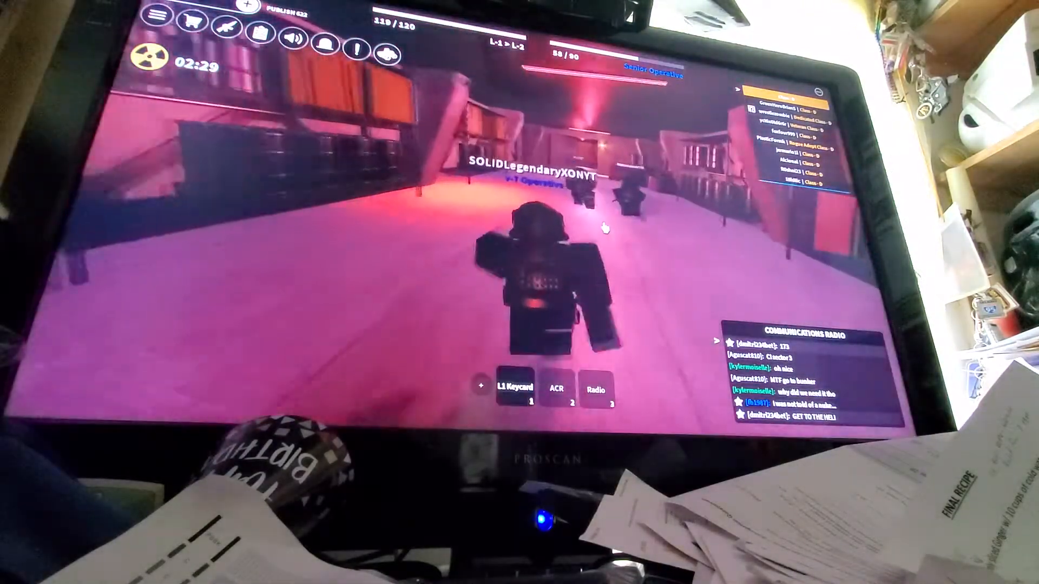
Focus the game view and run the corridors toward the bunker carrying the L2 keycard.
left_click(594, 389)
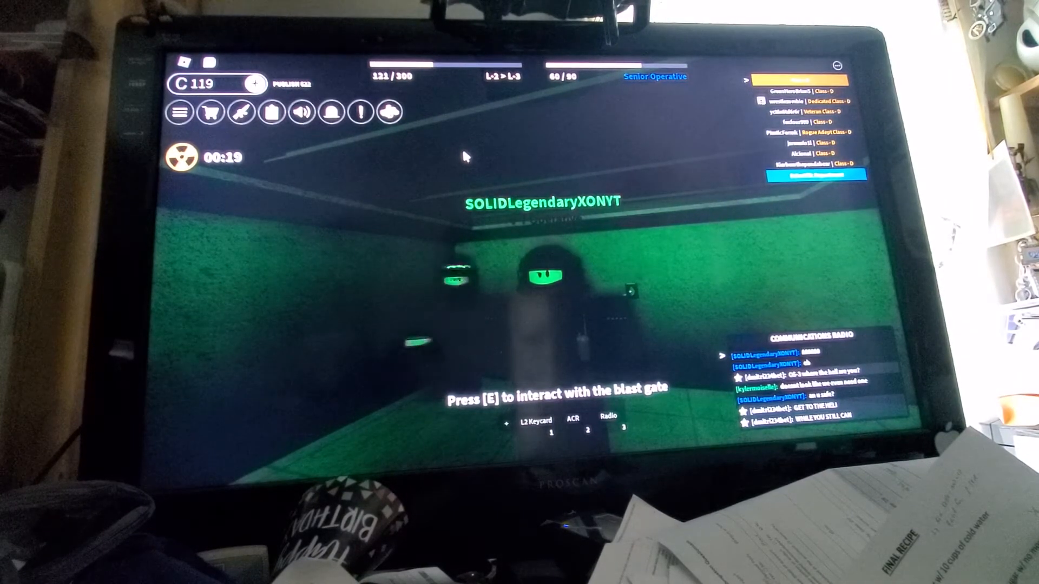
Interact with the blast gate inside the bunker just before the countdown hits zero.
key("Escape")
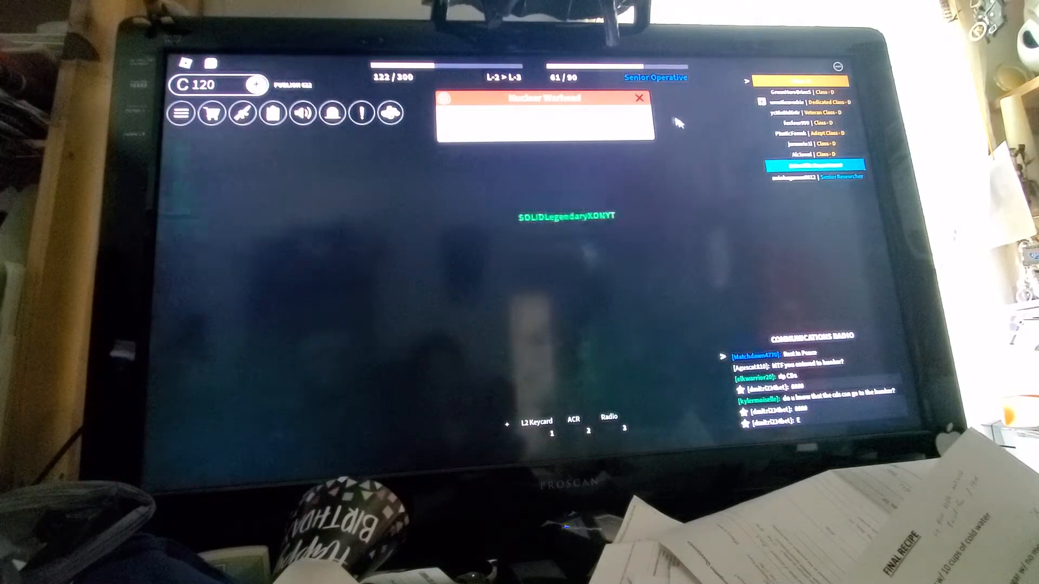
Dismiss the Nuclear Warhead notice after the detonation, leaving credits at 120.
left_click(639, 97)
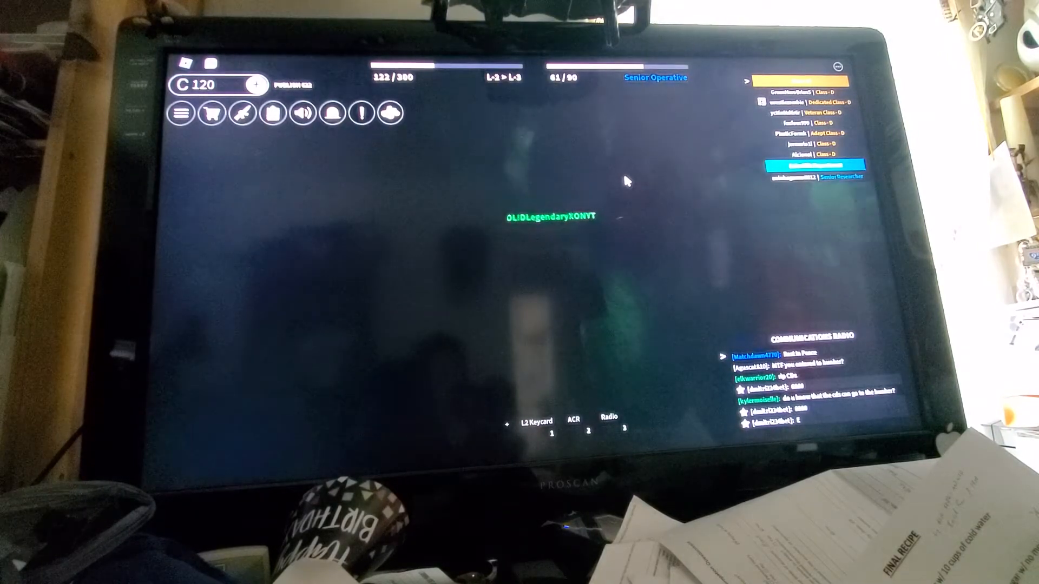